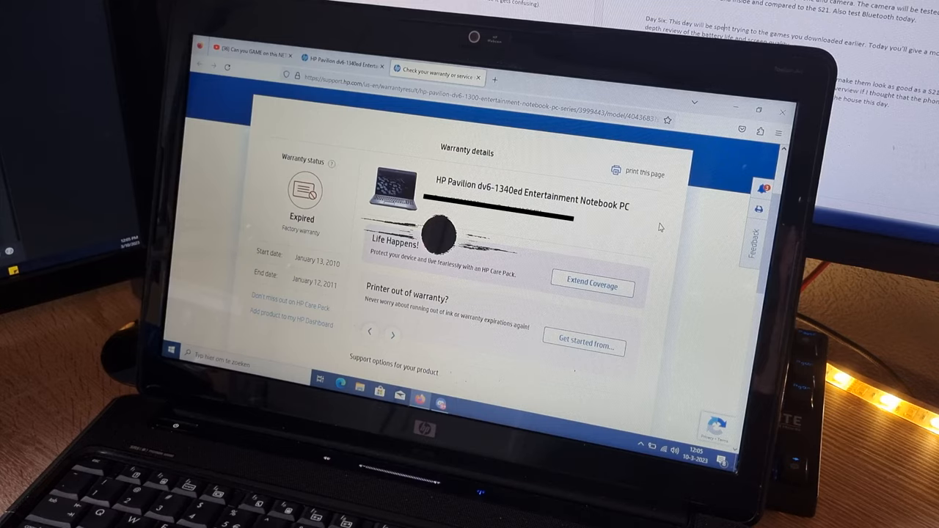
pyautogui.moveTo(644, 176)
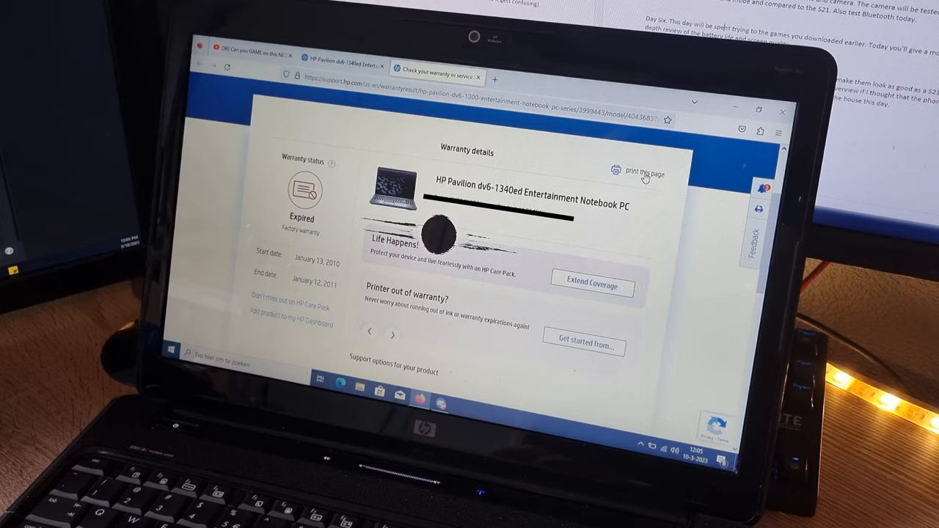